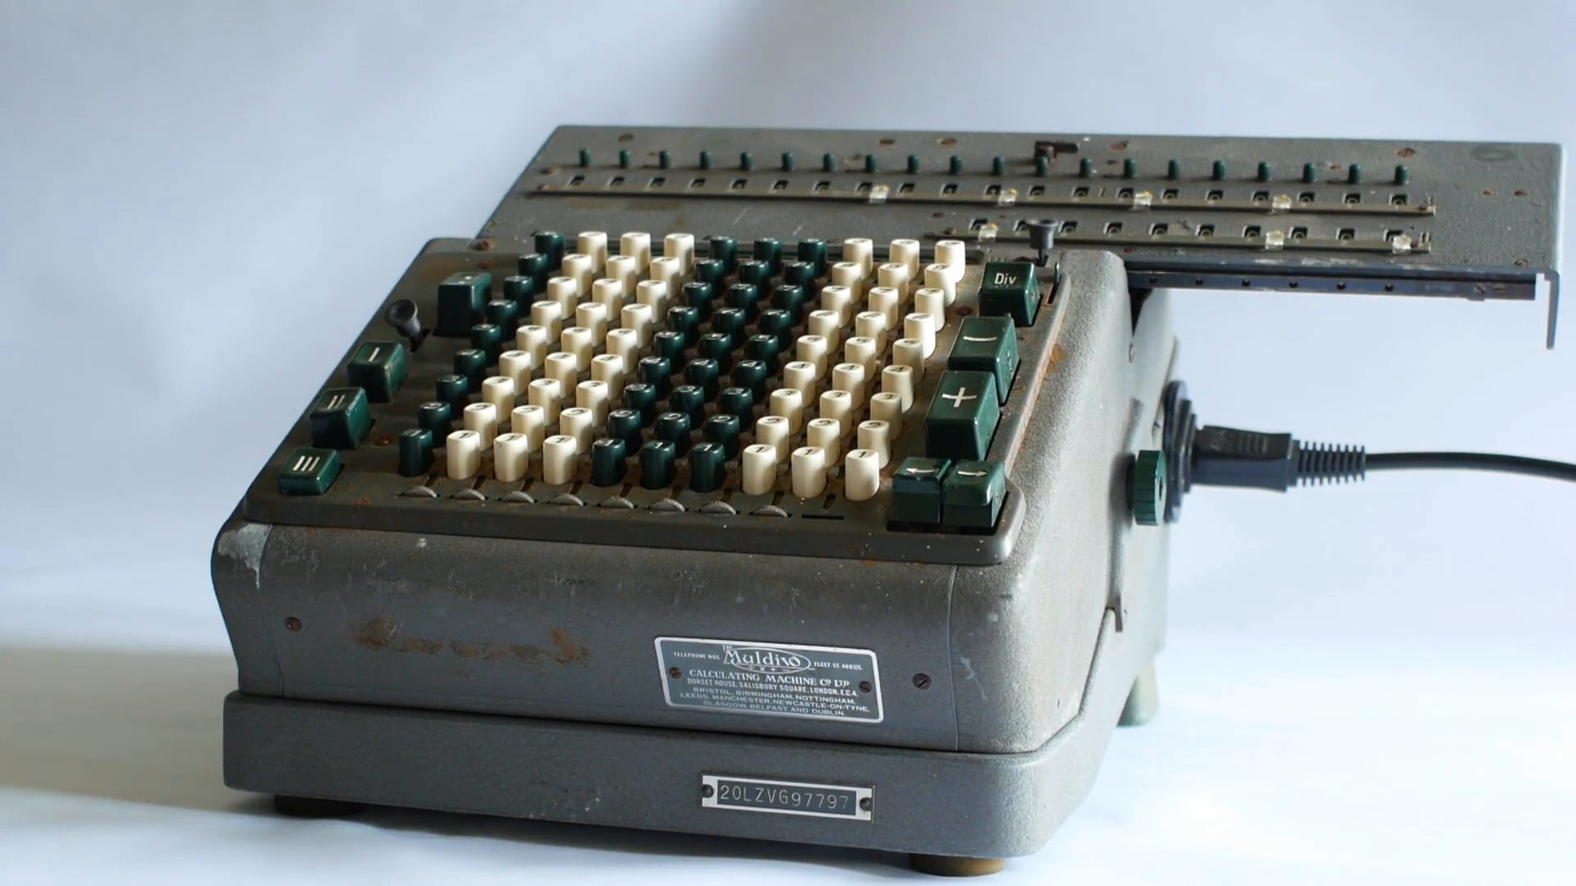
{"action": "left_click", "coordinate": [1005, 292]}
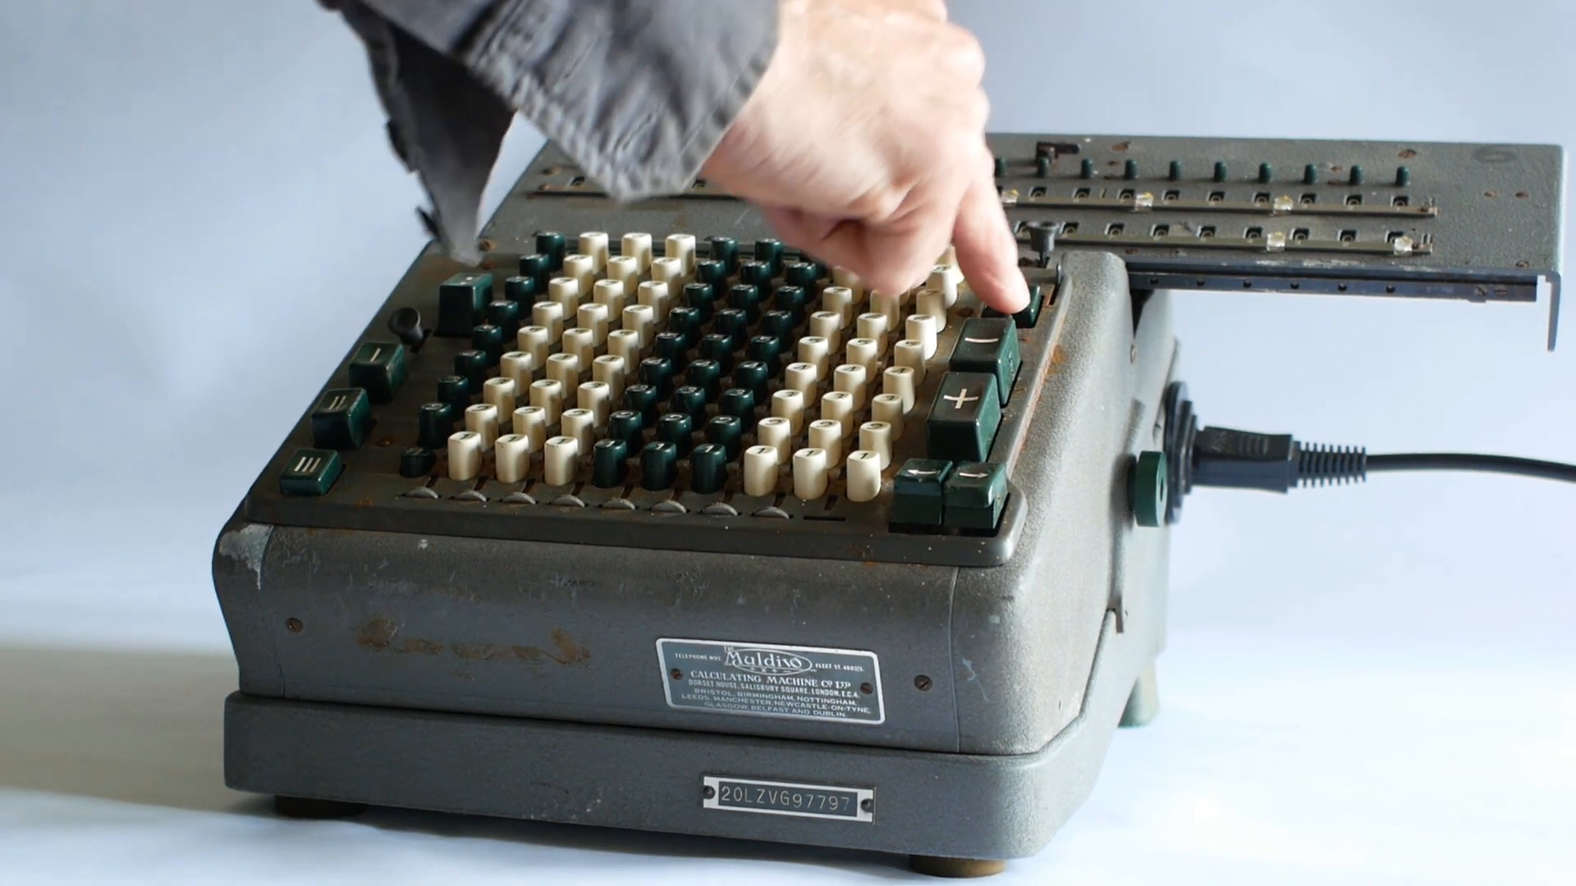